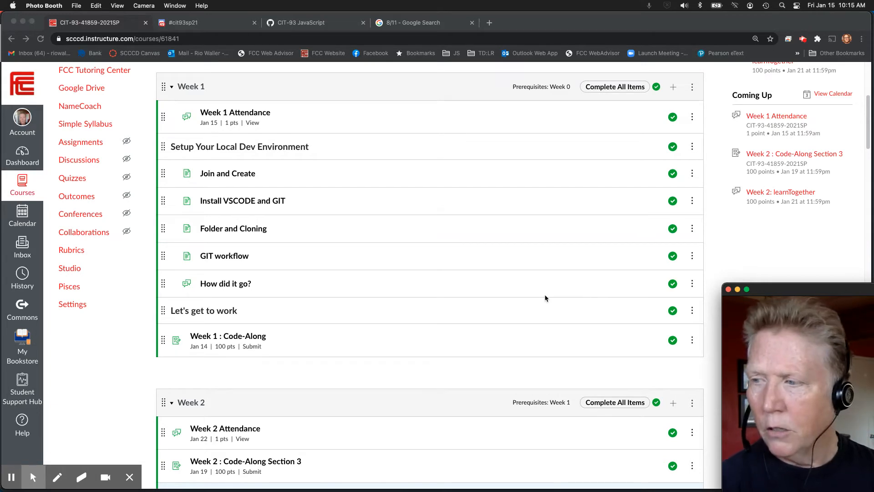
pyautogui.scroll(-3)
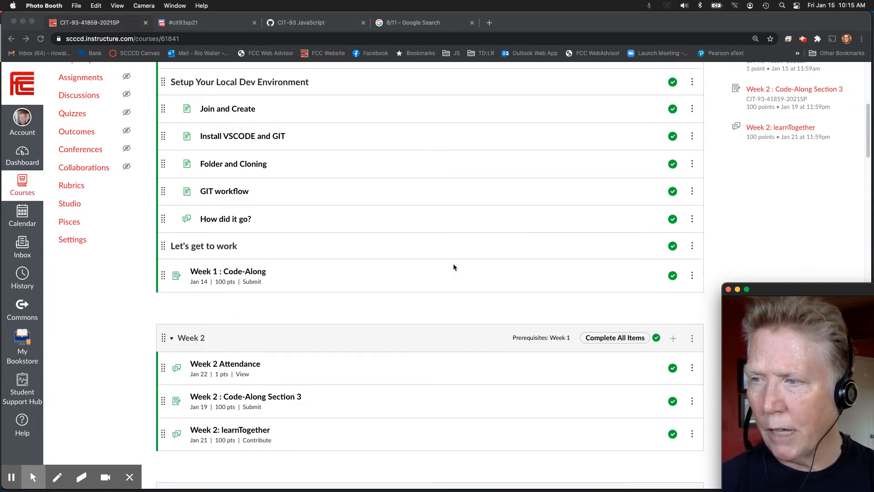
pyautogui.scroll(-3)
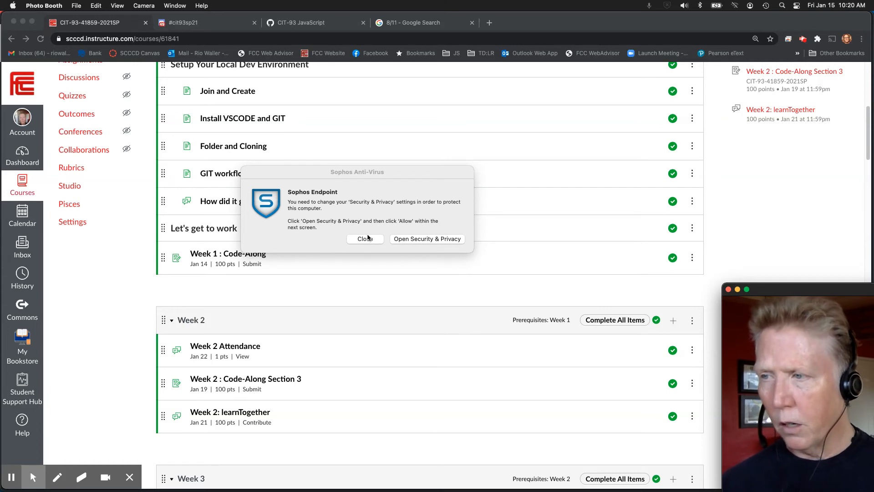
pyautogui.click(365, 239)
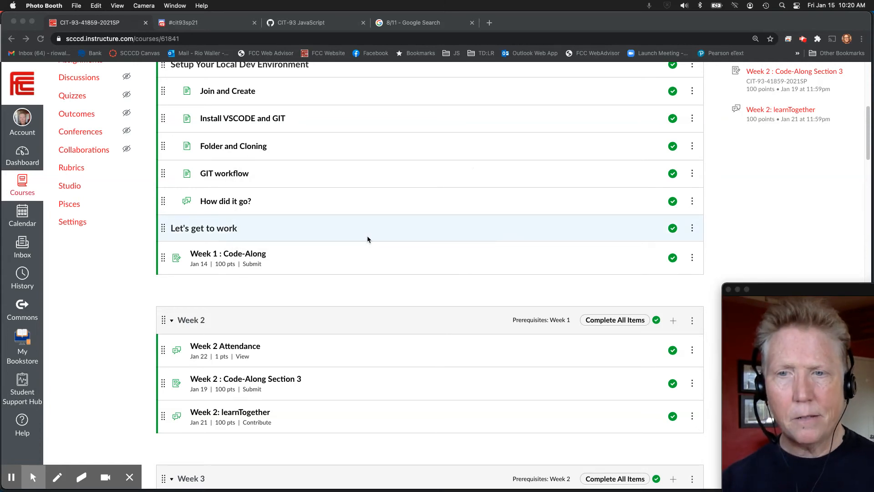